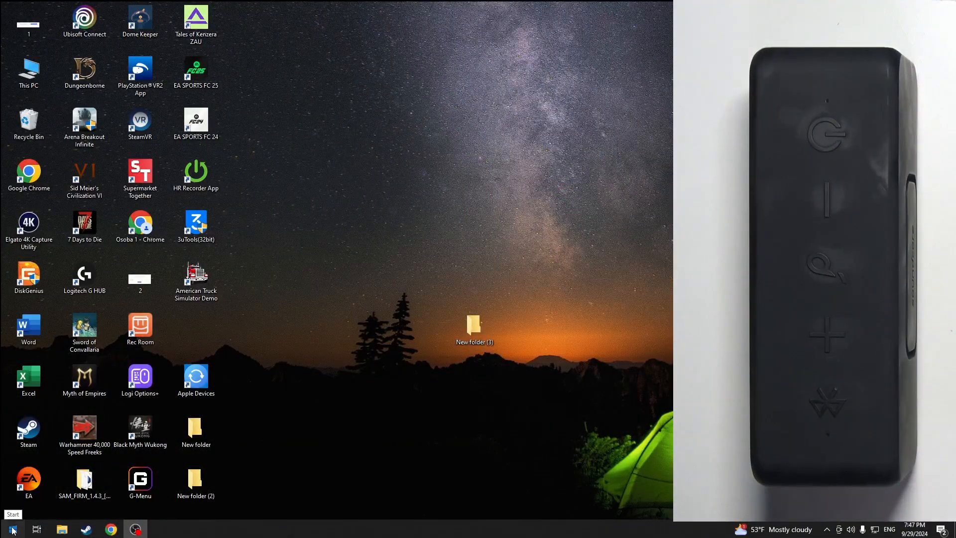
Open Settings from the Start menu and go to the Devices category
{"action": "left_click", "coordinate": [8, 529]}
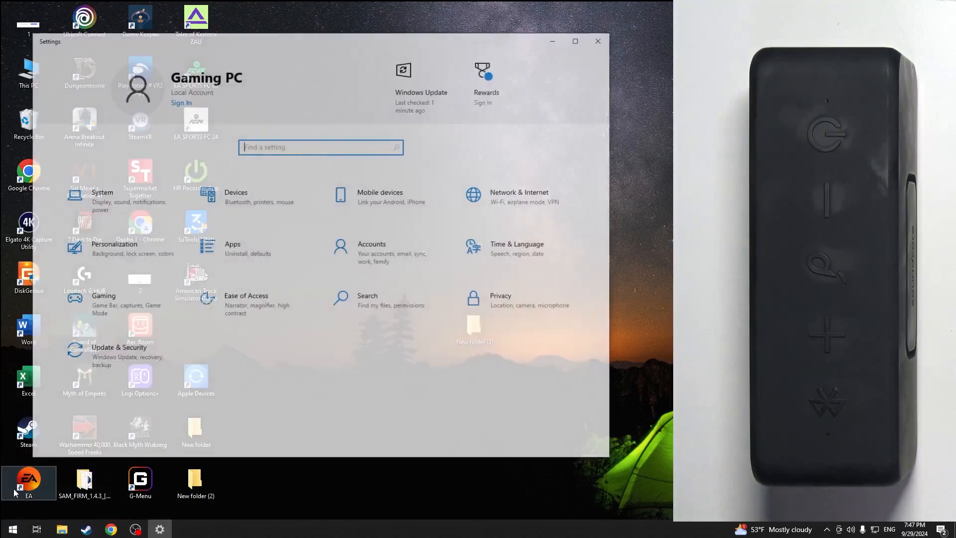
{"action": "left_click", "coordinate": [235, 195]}
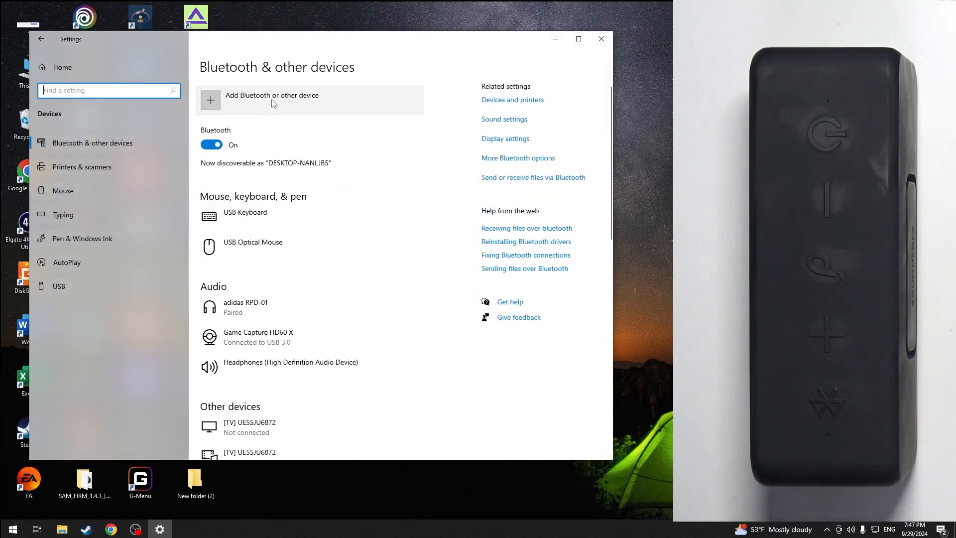
Add the Soundcore 3 speaker as a new Bluetooth device and dismiss the pairing confirmation
{"action": "left_click", "coordinate": [272, 99]}
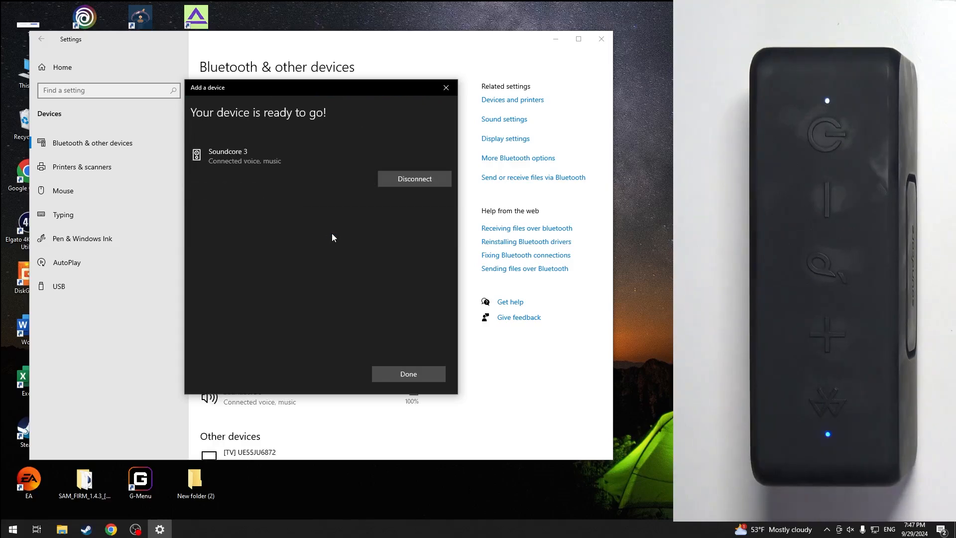
{"action": "left_click", "coordinate": [408, 374]}
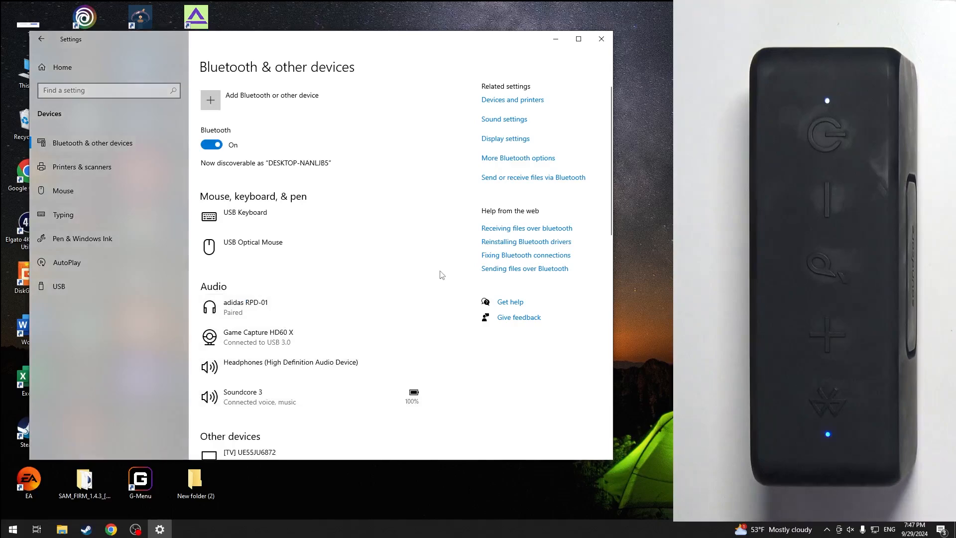